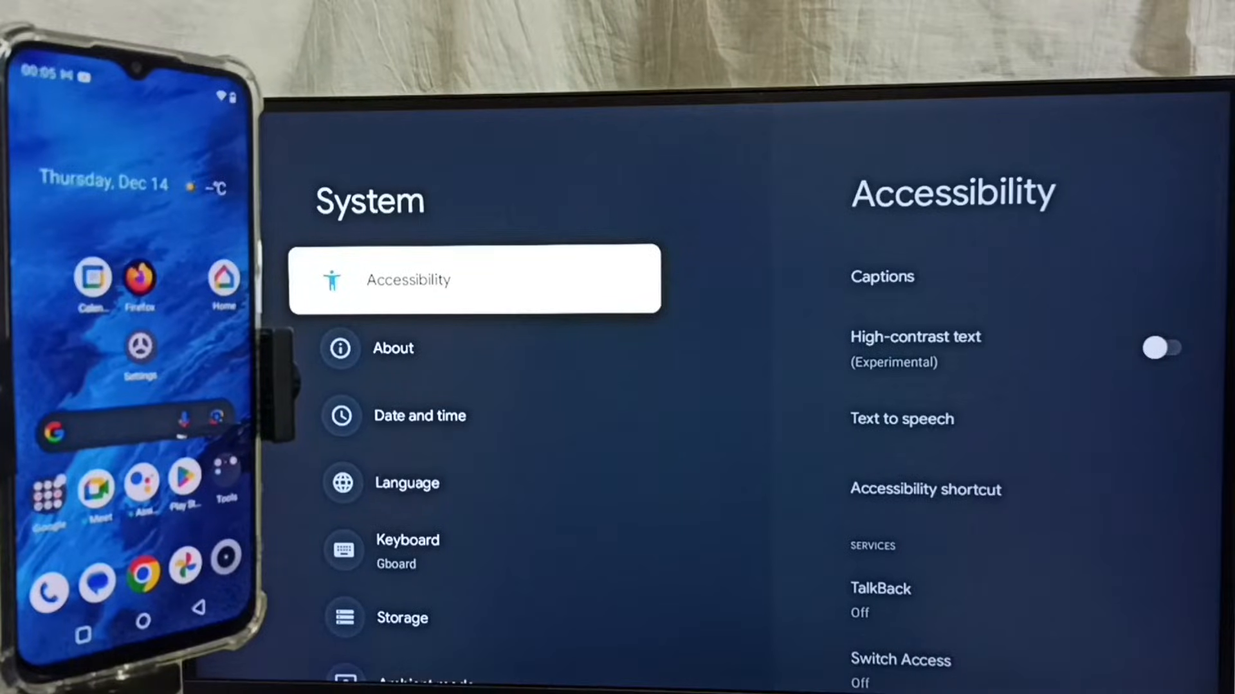
Step: Scroll the System menu down to the Cast page to confirm casting support
scroll(down, 3)
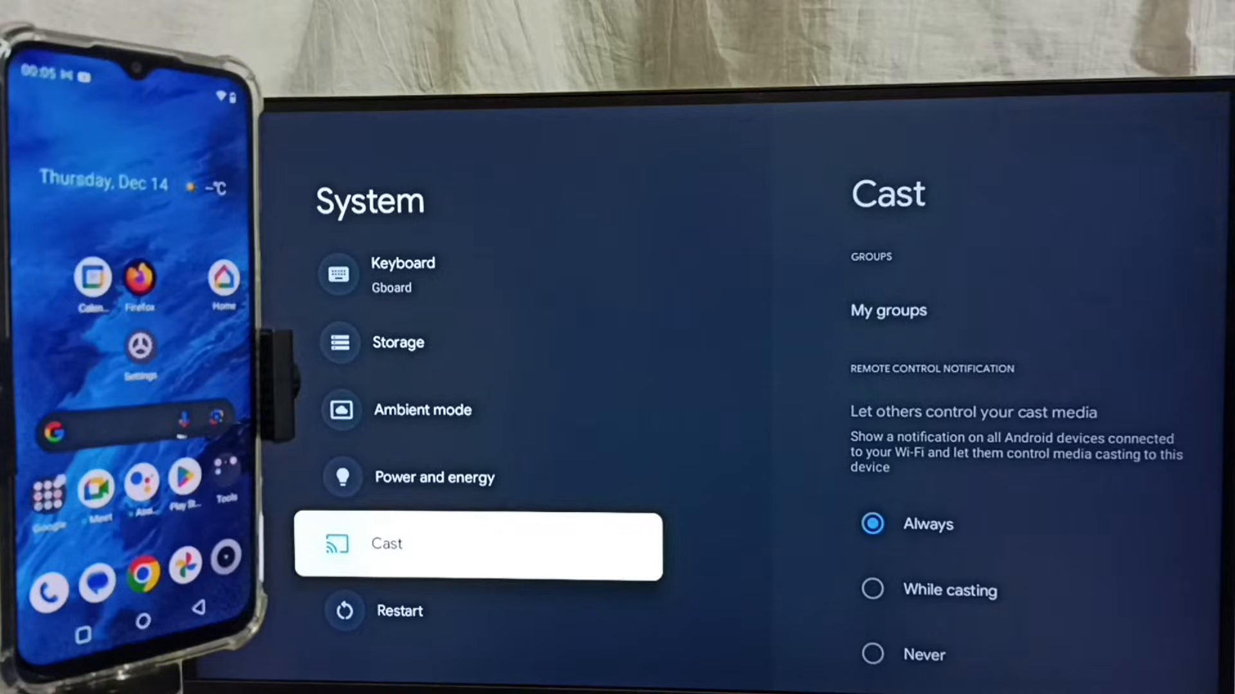
Step: Open System > About to find device name Google TV and model Chromecast
scroll(up, 3)
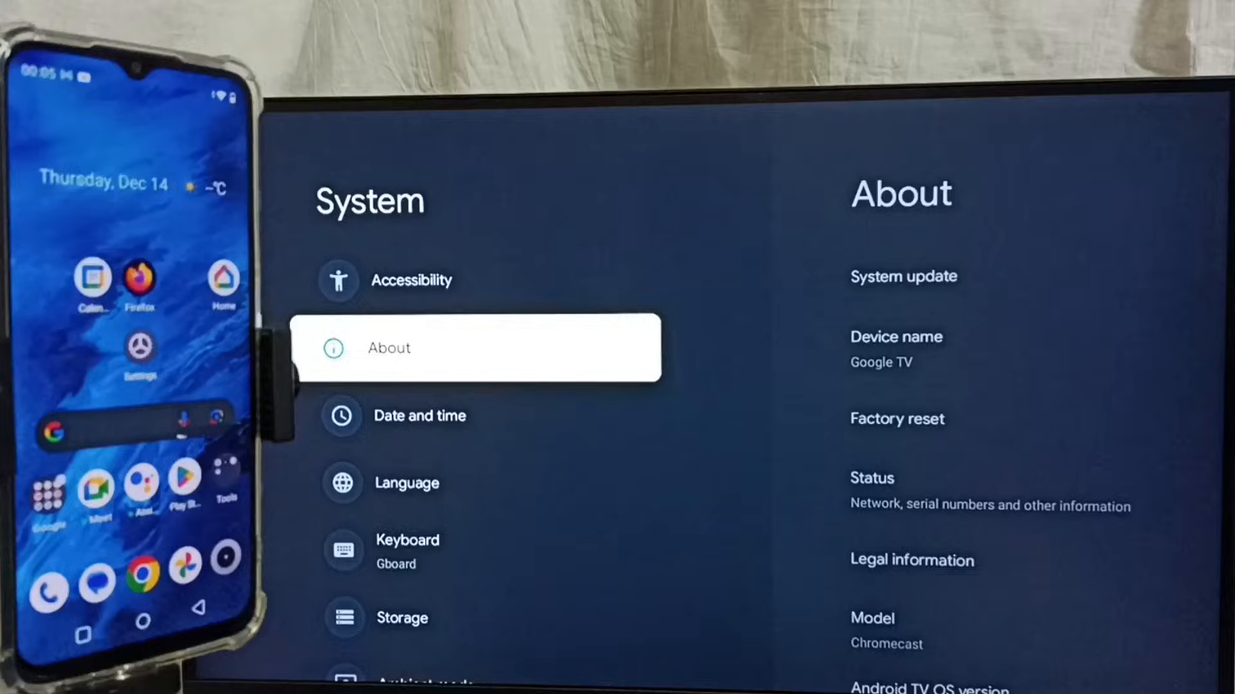
click(476, 348)
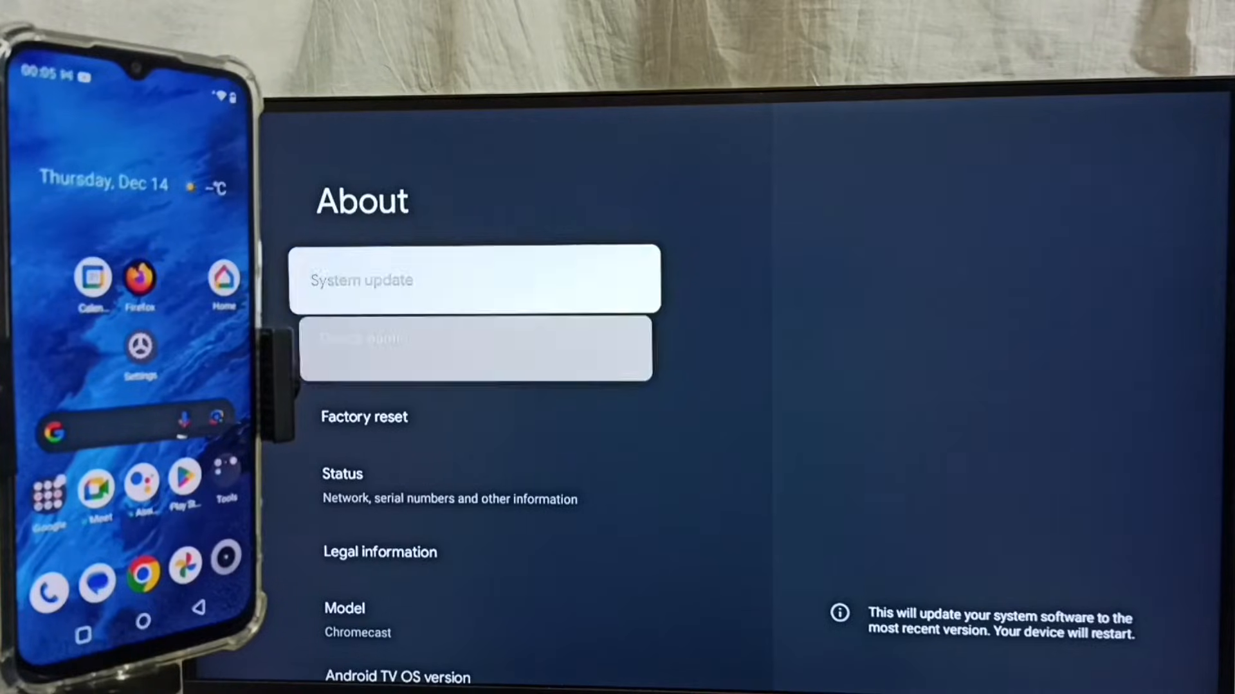